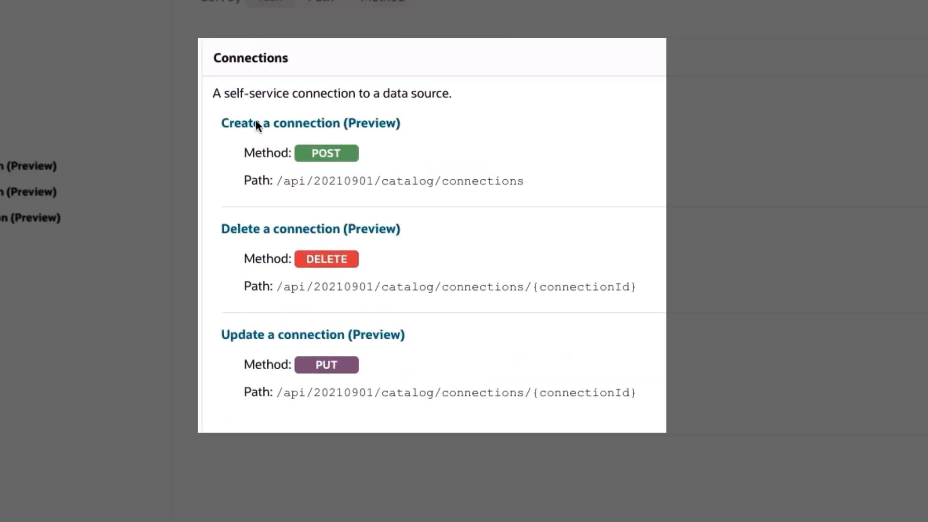
pyautogui.moveTo(263, 139)
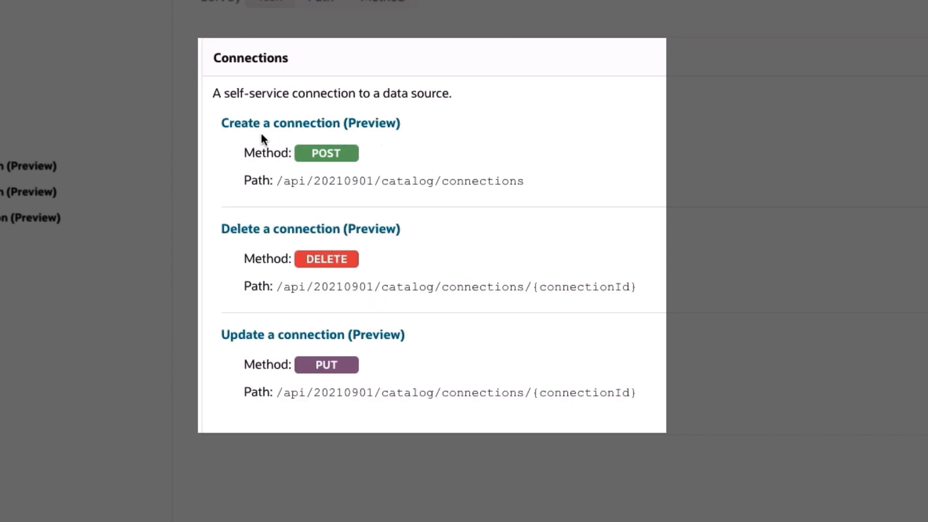
pyautogui.moveTo(402, 232)
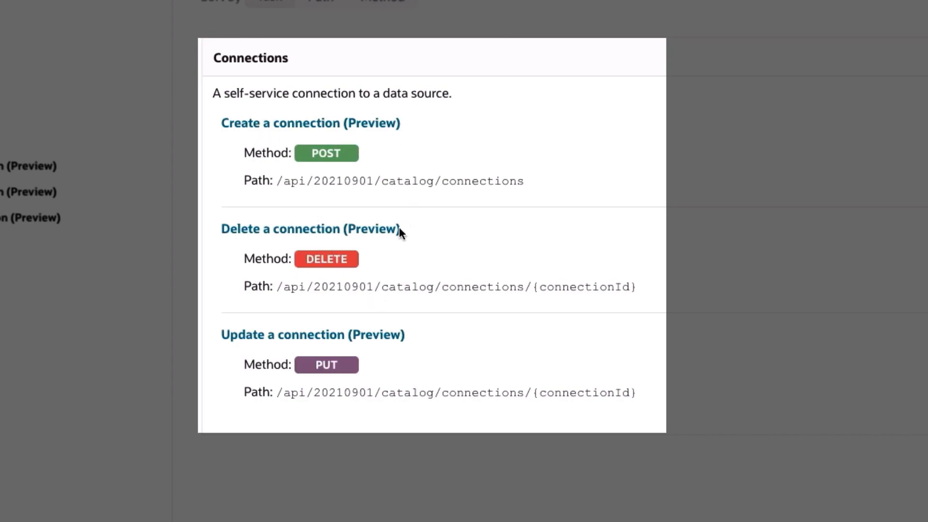
pyautogui.moveTo(395, 340)
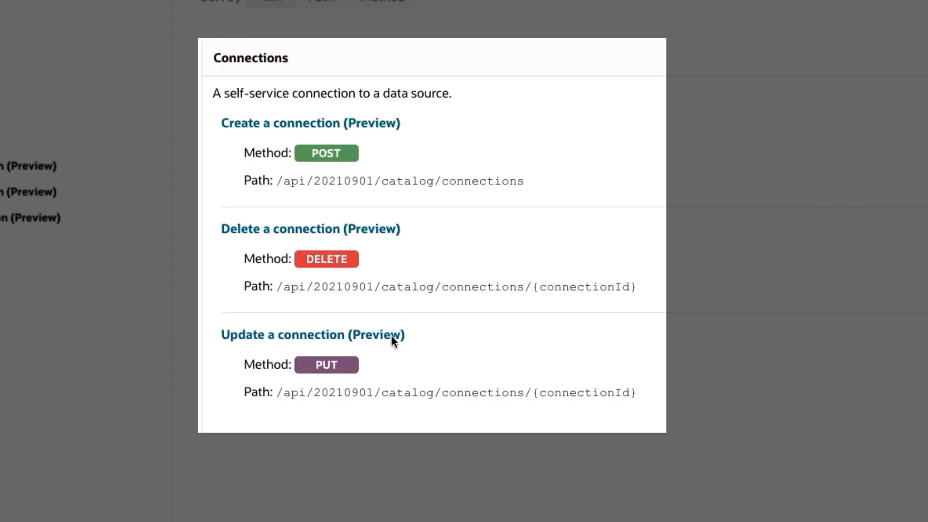
pyautogui.moveTo(32, 187)
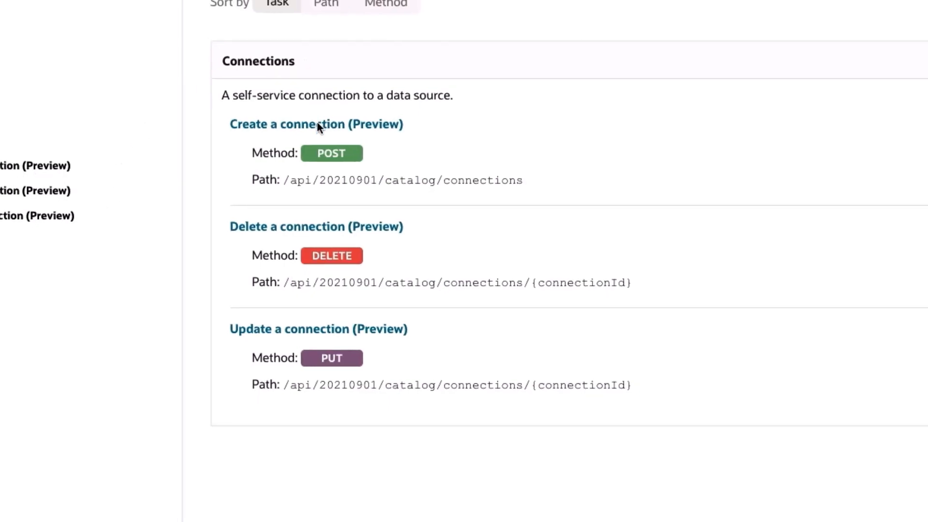
# Open 'Create a connection (Preview)' and scroll to Example 2's wallet-file (Mutual TLS) payload
pyautogui.click(316, 124)
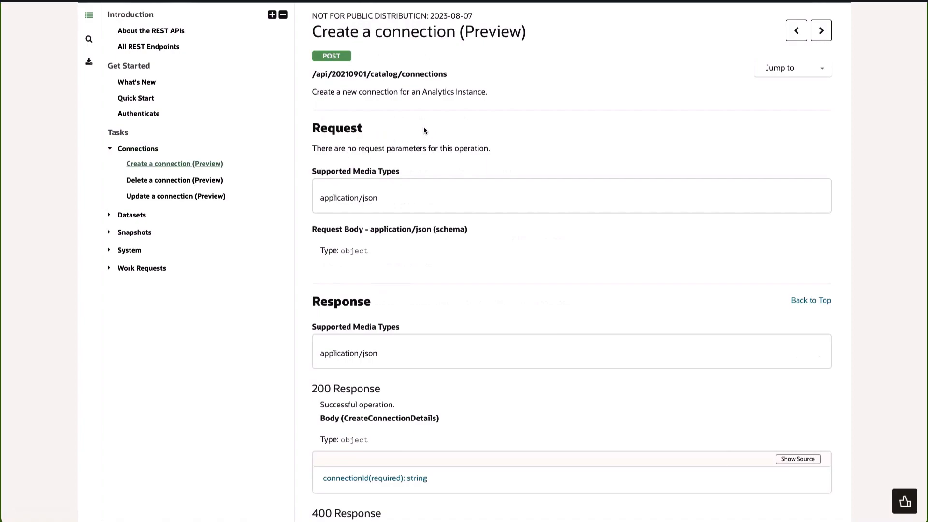
pyautogui.moveTo(450, 80)
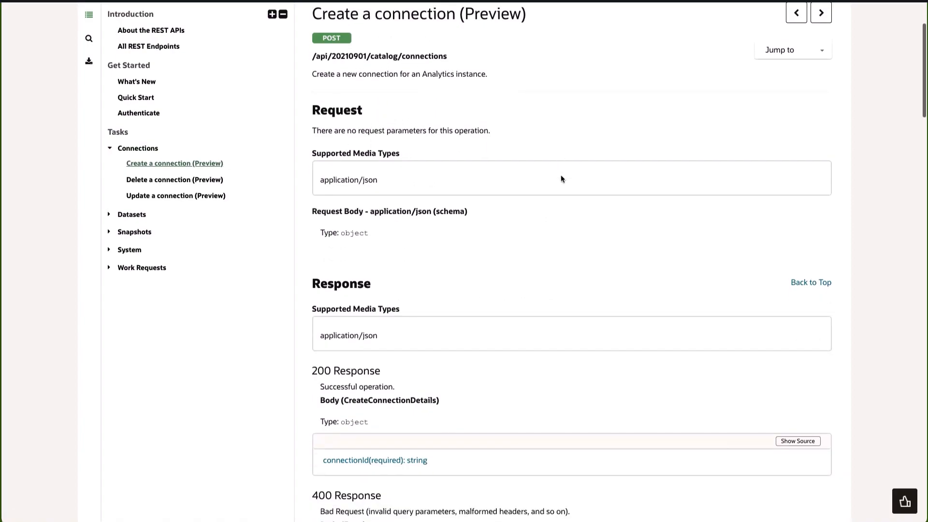
pyautogui.scroll(-3)
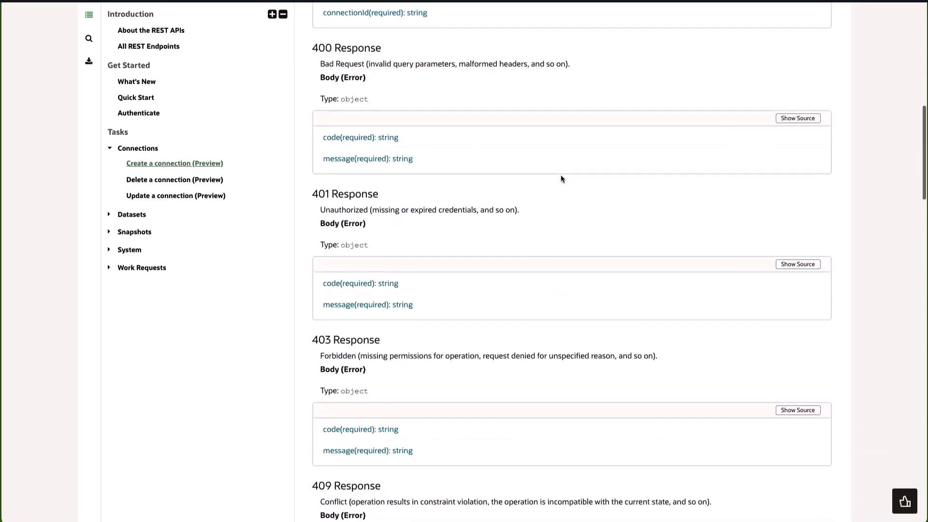
pyautogui.scroll(-3)
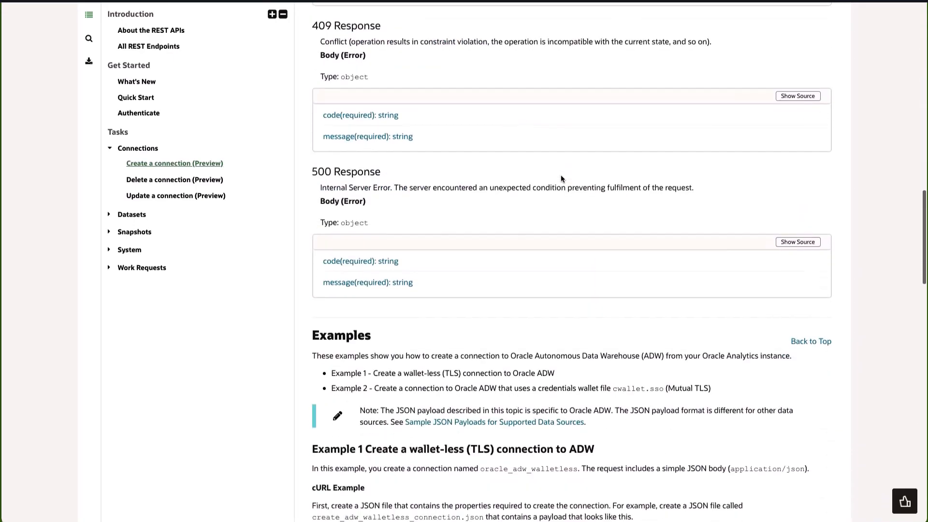
pyautogui.scroll(-3)
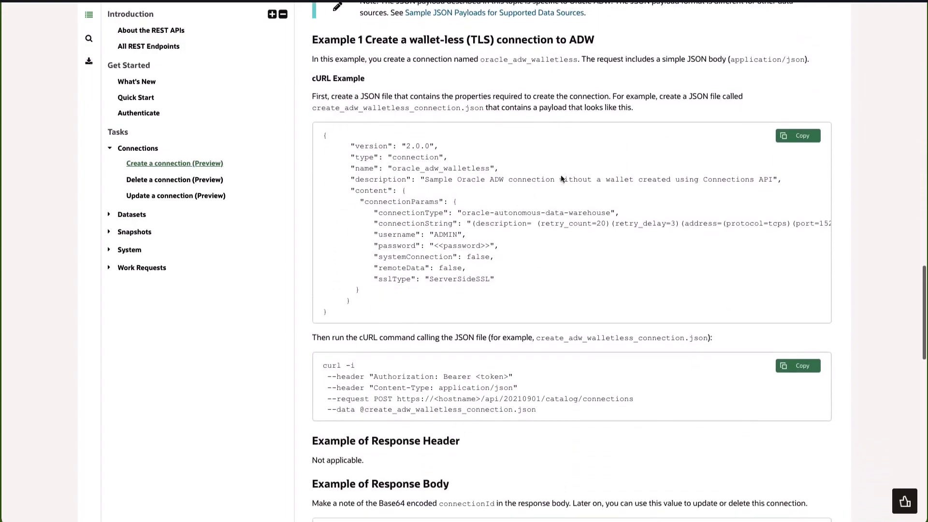
pyautogui.scroll(-3)
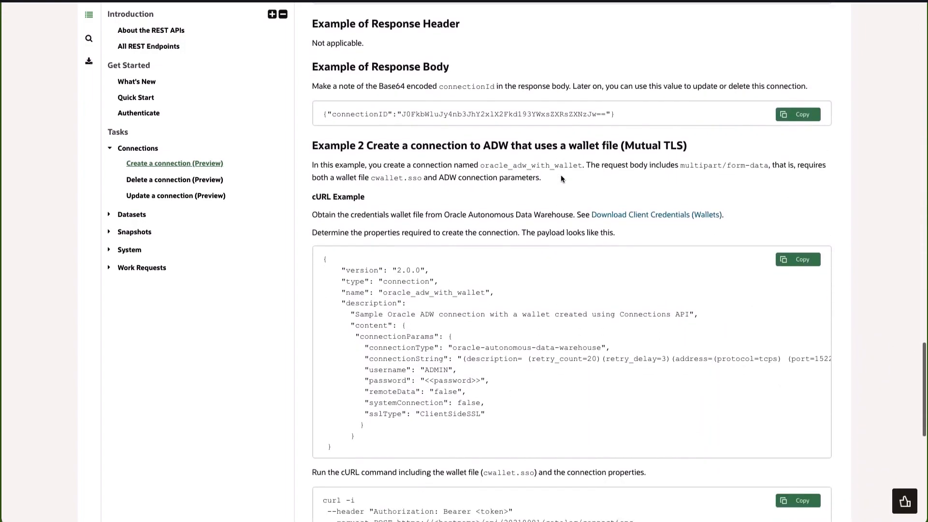
pyautogui.scroll(-3)
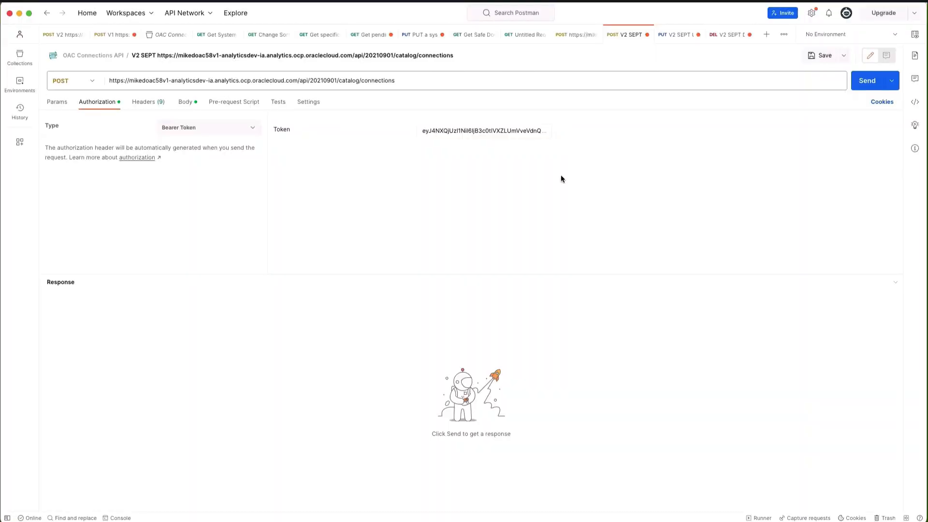
pyautogui.moveTo(215, 118)
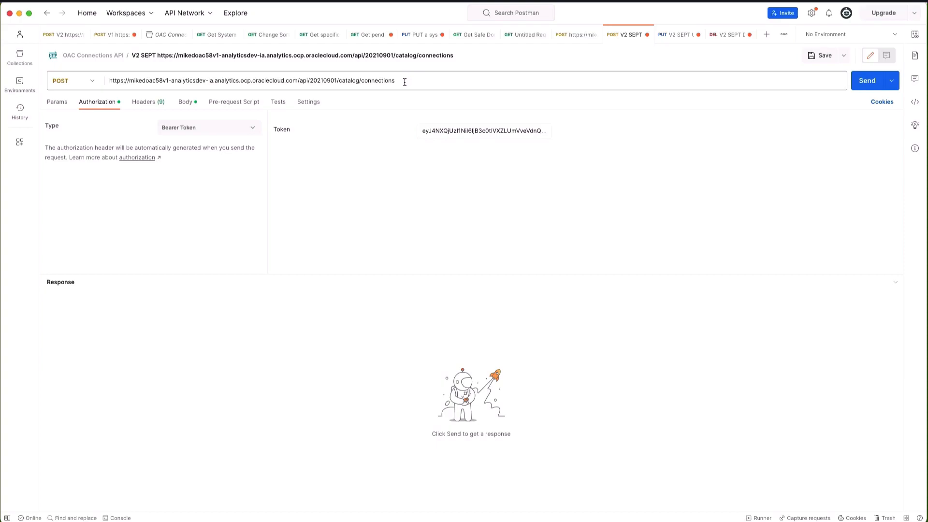
pyautogui.moveTo(181, 139)
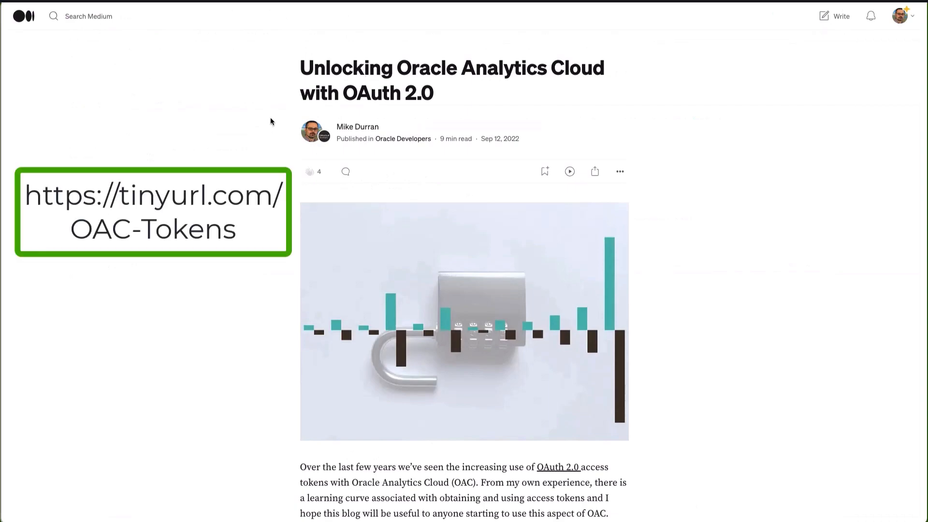
pyautogui.moveTo(284, 85)
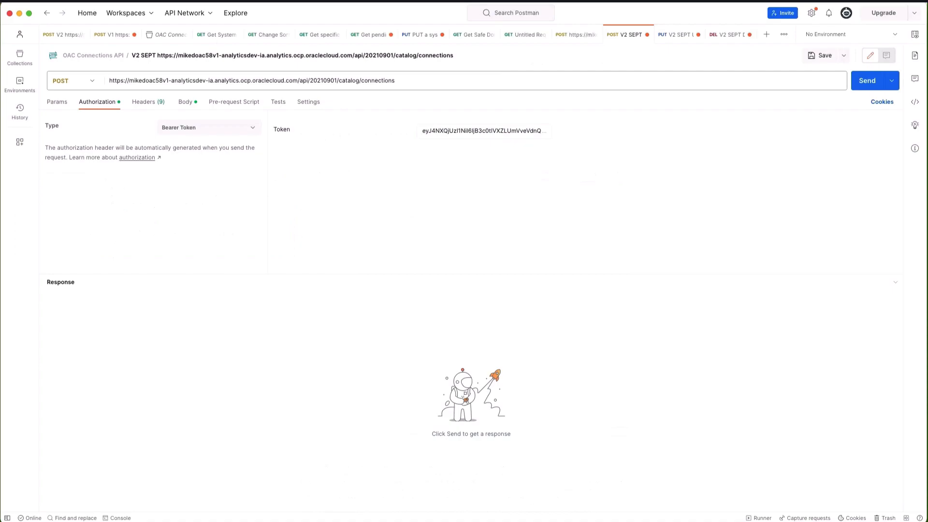
pyautogui.moveTo(143, 102)
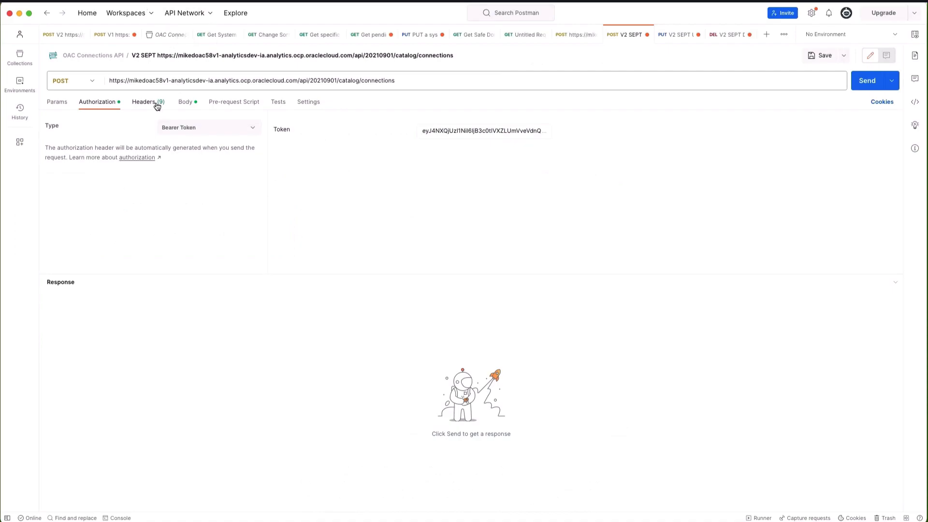
# Show the Postman request body with connectionParams and the cwallet.sso cert key
pyautogui.click(185, 101)
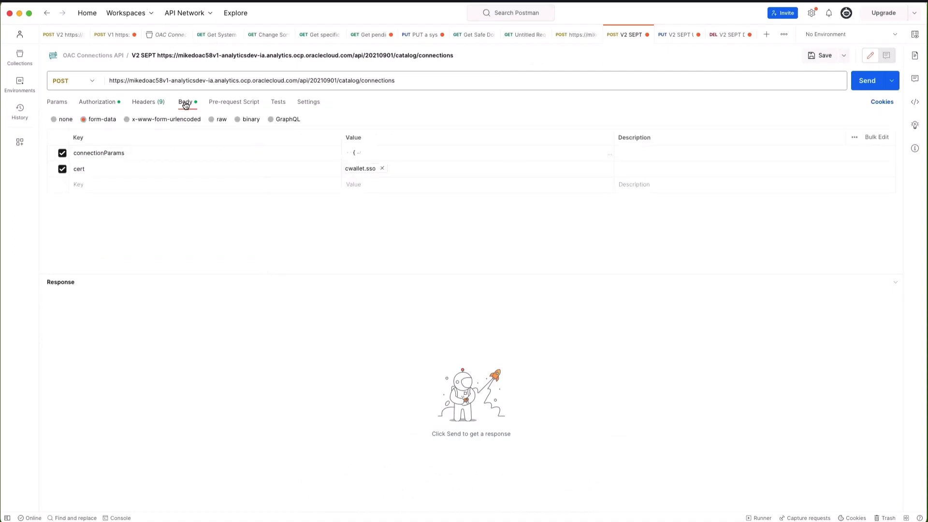
pyautogui.moveTo(112, 153)
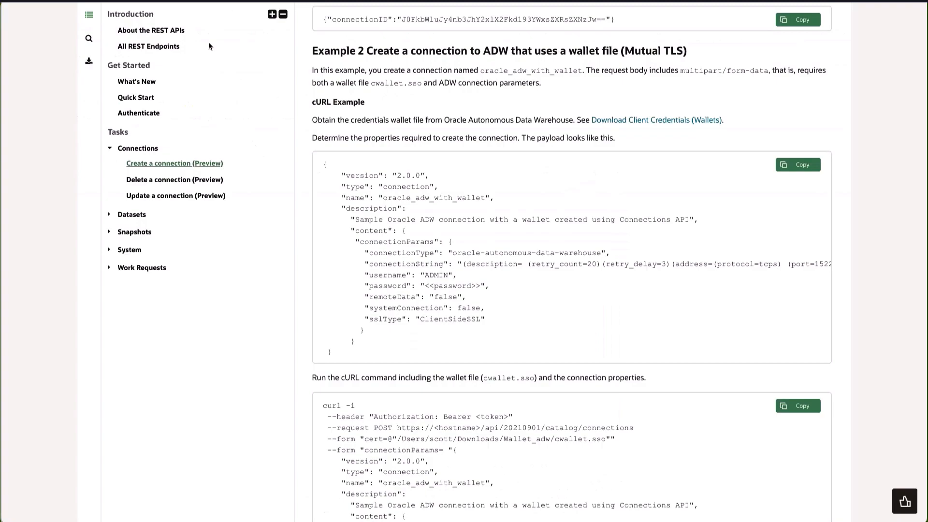
pyautogui.moveTo(397, 253)
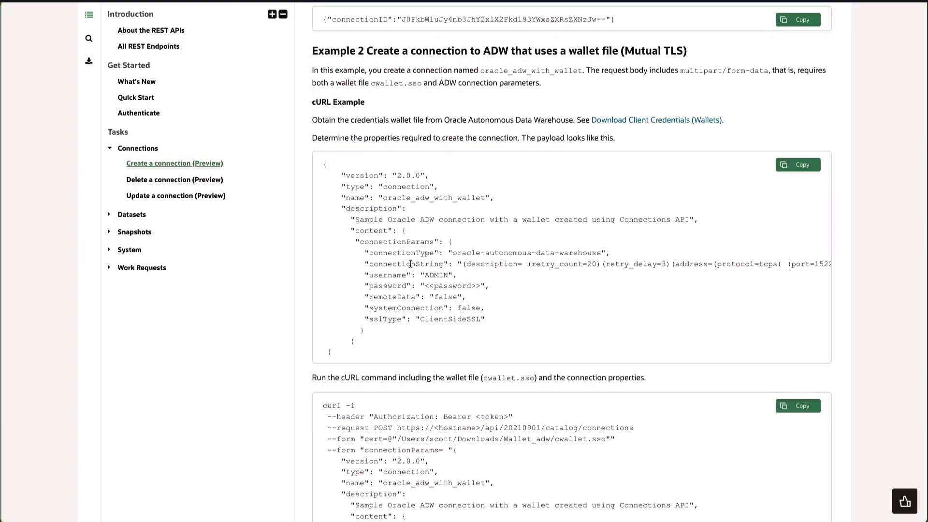
pyautogui.moveTo(484, 265)
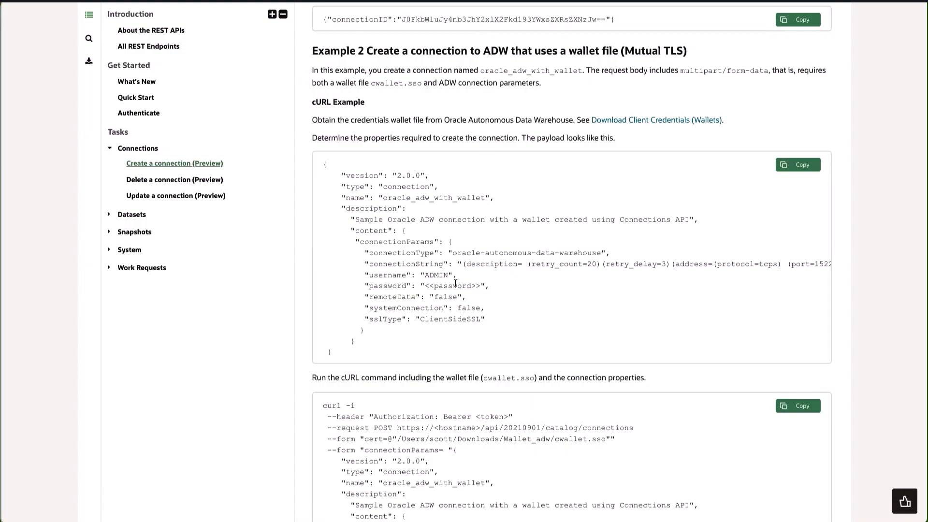
pyautogui.moveTo(503, 380)
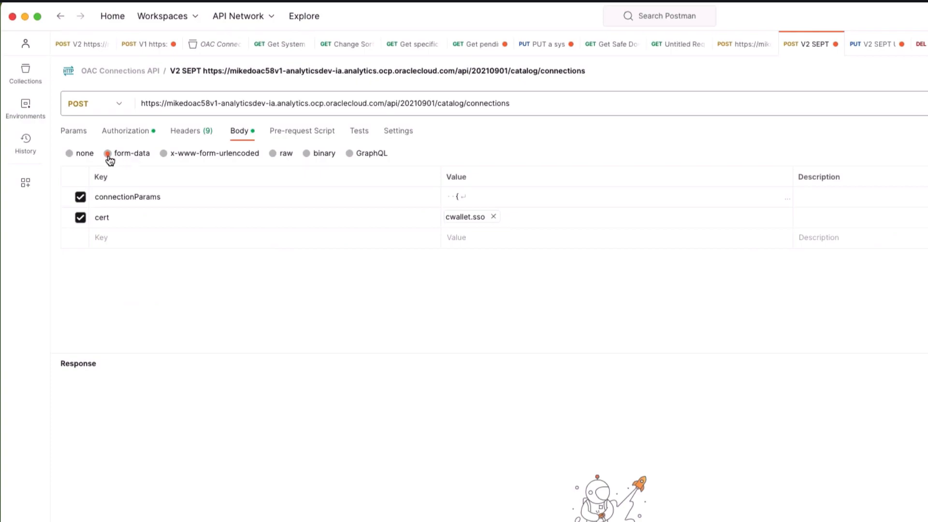
pyautogui.moveTo(130, 198)
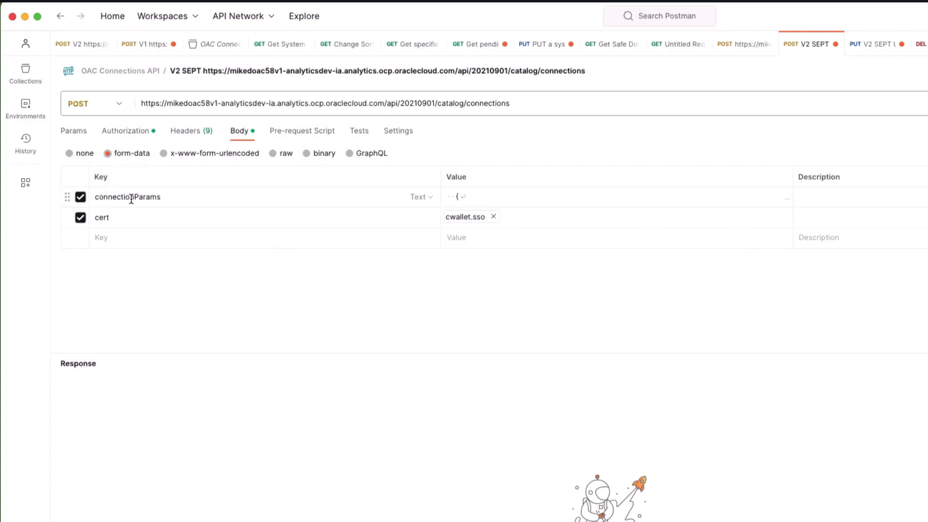
pyautogui.moveTo(447, 197)
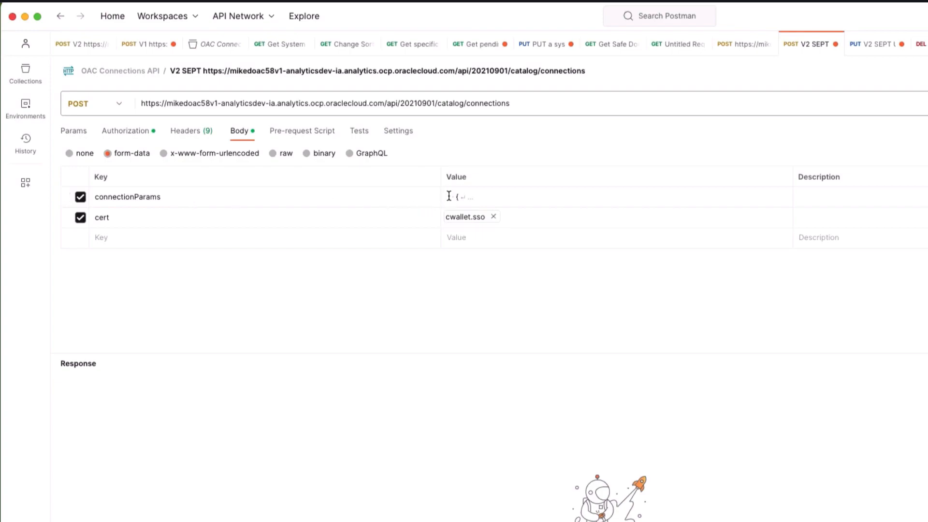
# Inspect the connectionParams JSON and cert file, then send the create request
pyautogui.click(468, 197)
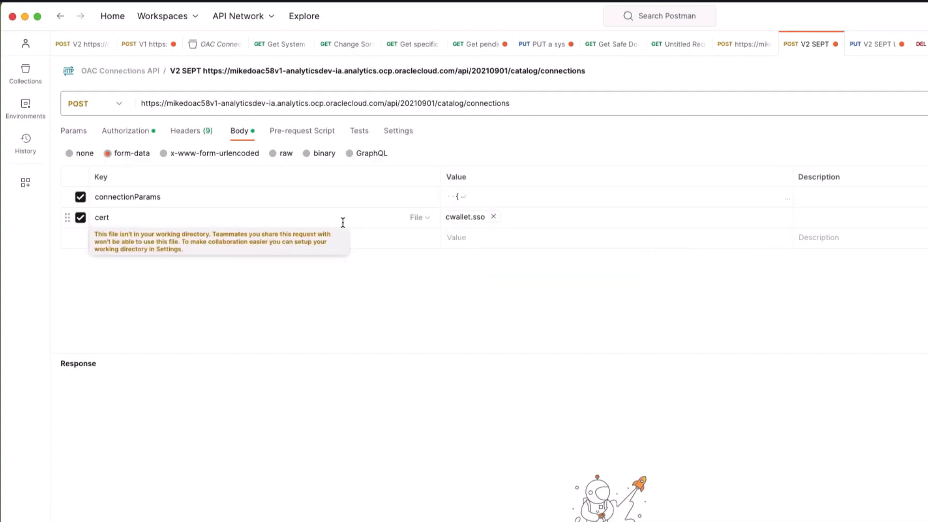
pyautogui.moveTo(282, 226)
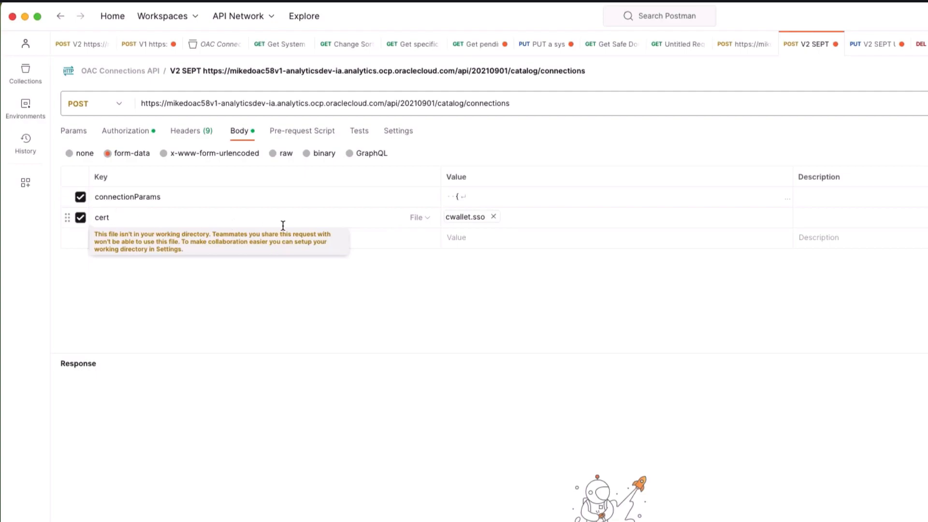
pyautogui.moveTo(420, 224)
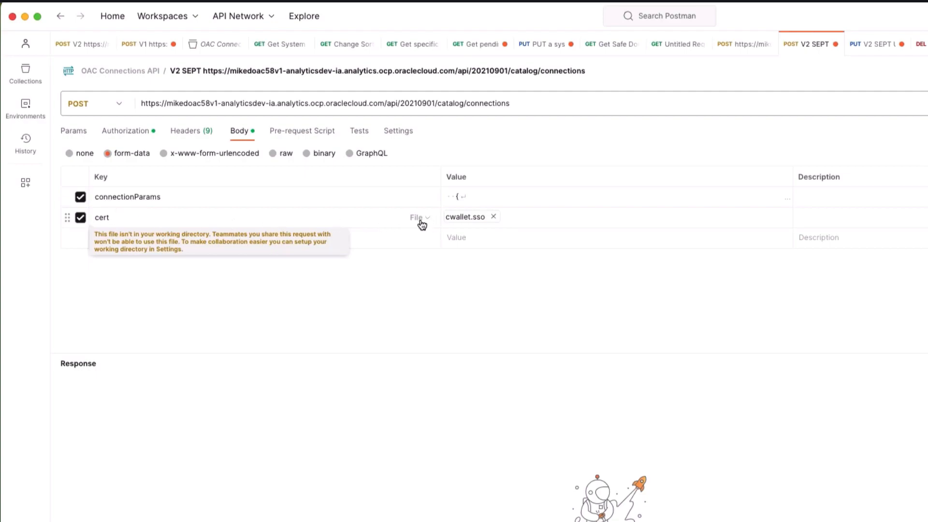
pyautogui.moveTo(464, 227)
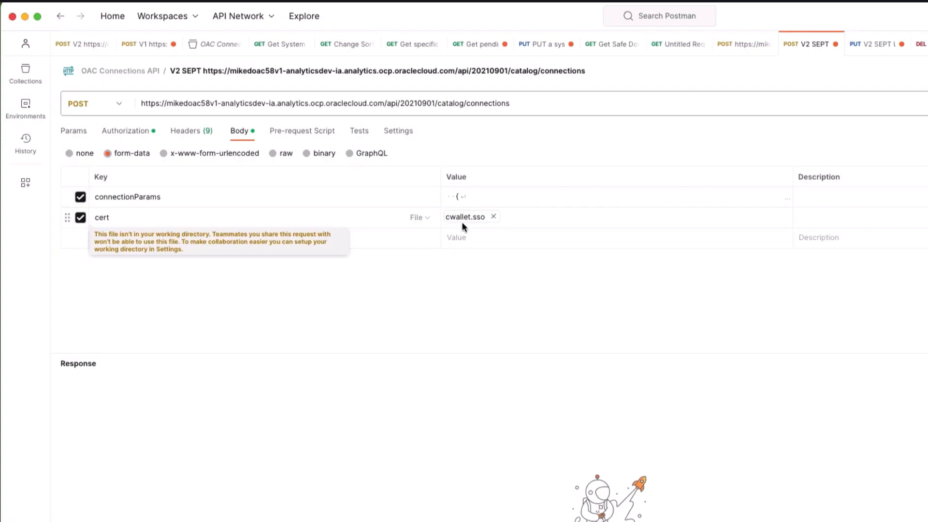
pyautogui.moveTo(482, 273)
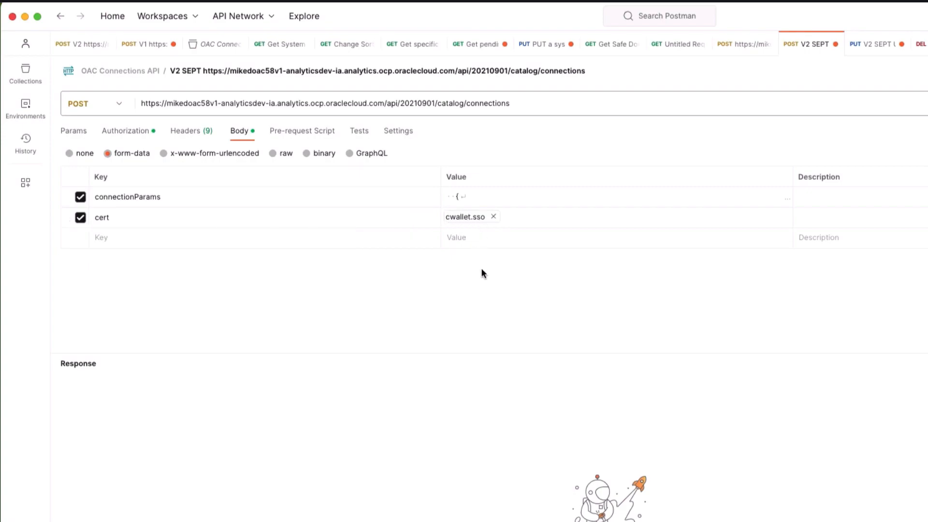
pyautogui.moveTo(477, 272)
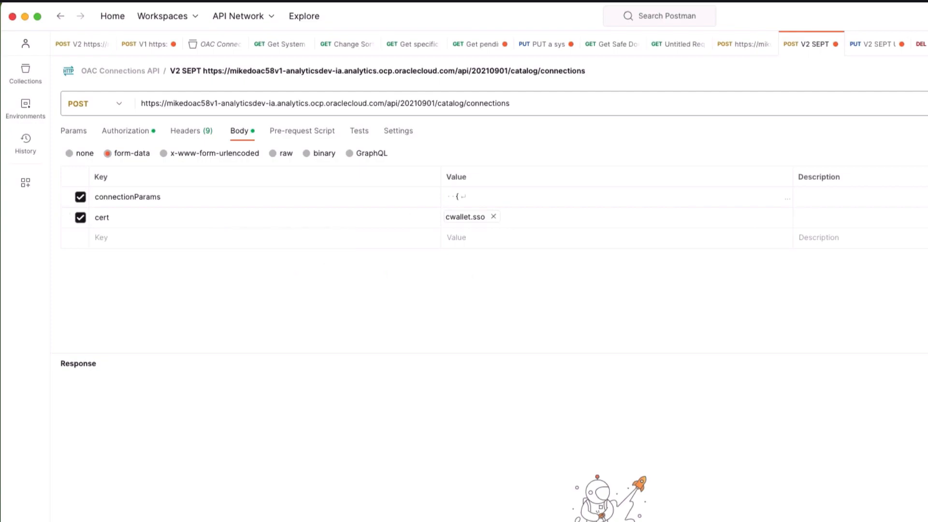
pyautogui.click(807, 44)
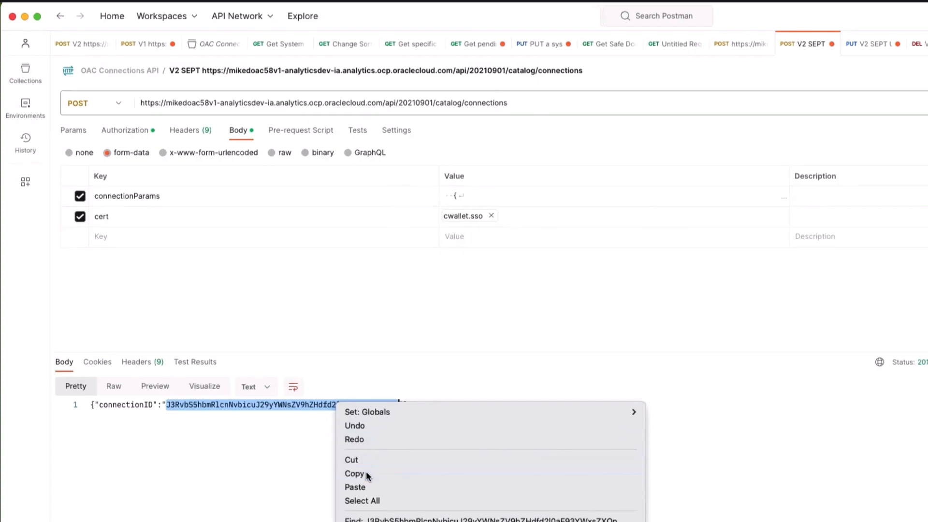
# Copy the connectionID value from the create-connection response body
pyautogui.click(354, 473)
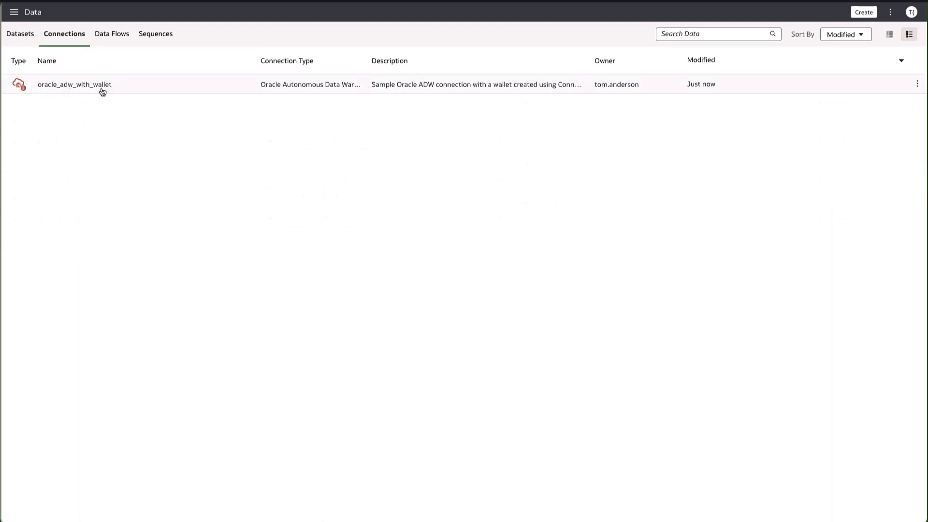
pyautogui.moveTo(68, 92)
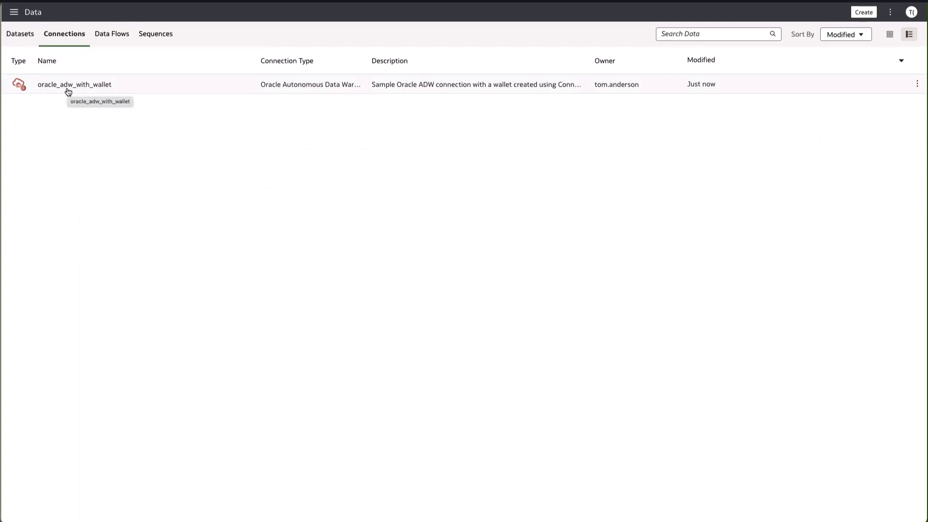
pyautogui.moveTo(131, 97)
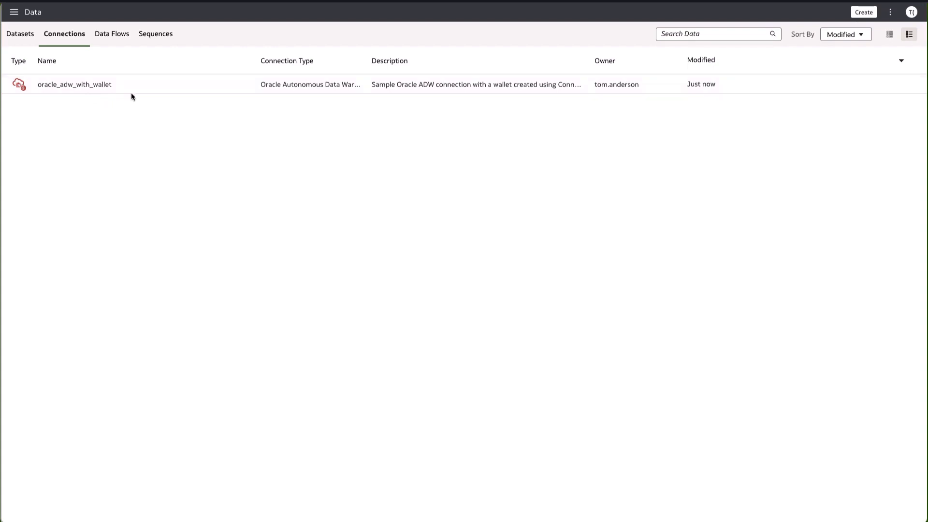
pyautogui.moveTo(376, 93)
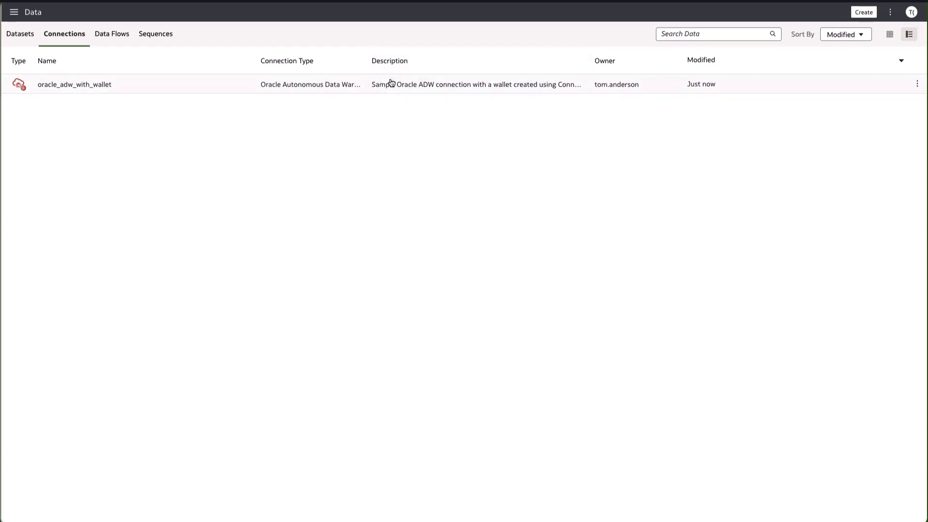
pyautogui.moveTo(438, 94)
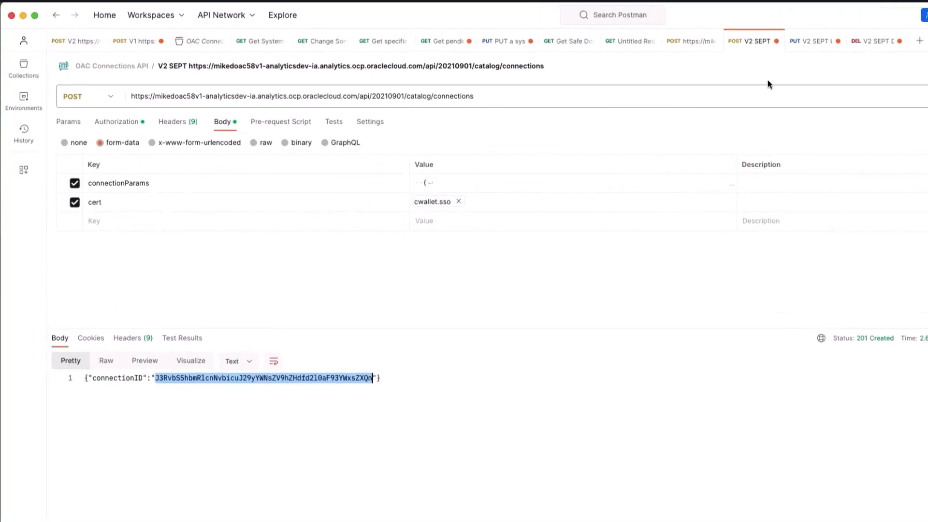
# Paste the connection ID onto the end of the V2 SEPT UPDATE PUT URL
pyautogui.click(814, 40)
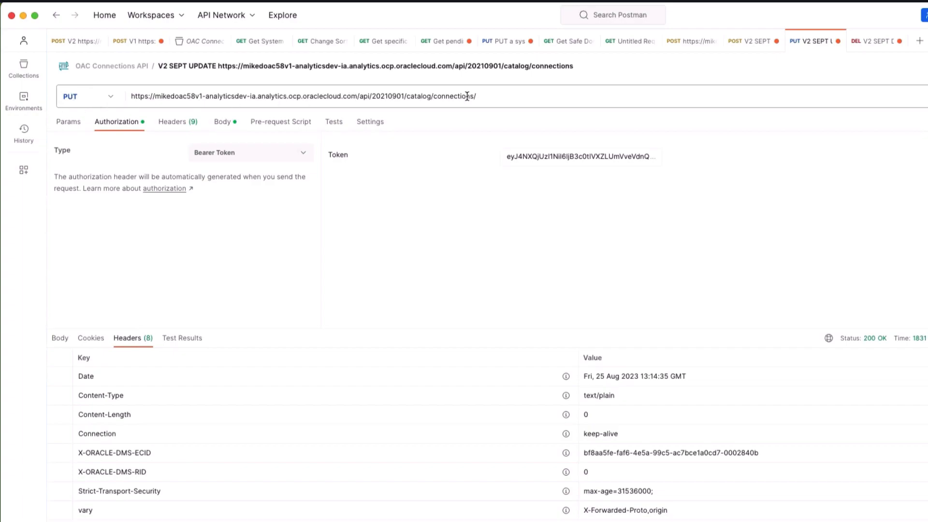
pyautogui.click(301, 95)
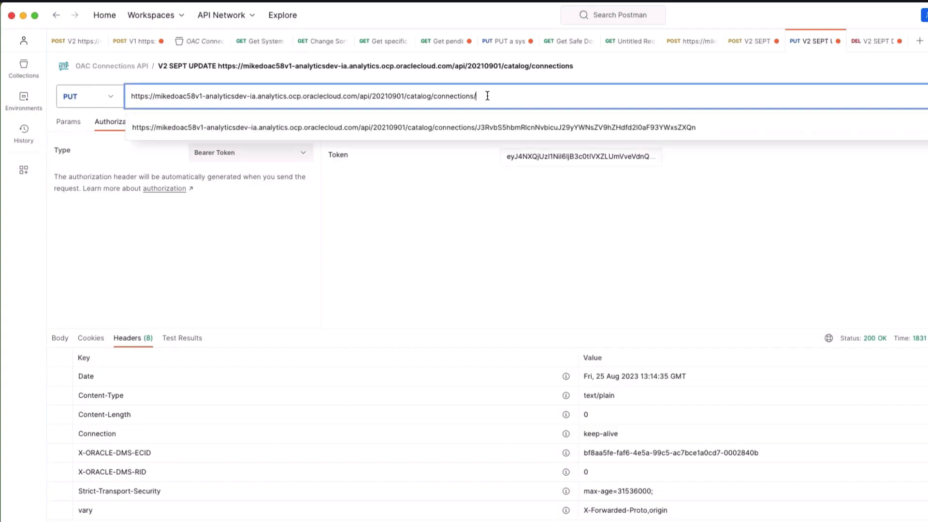
pyautogui.click(414, 127)
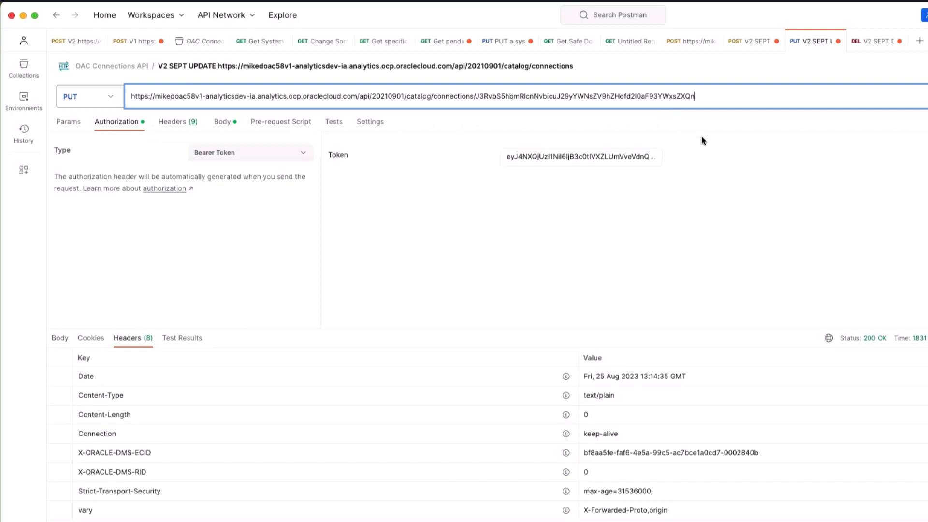
pyautogui.moveTo(640, 230)
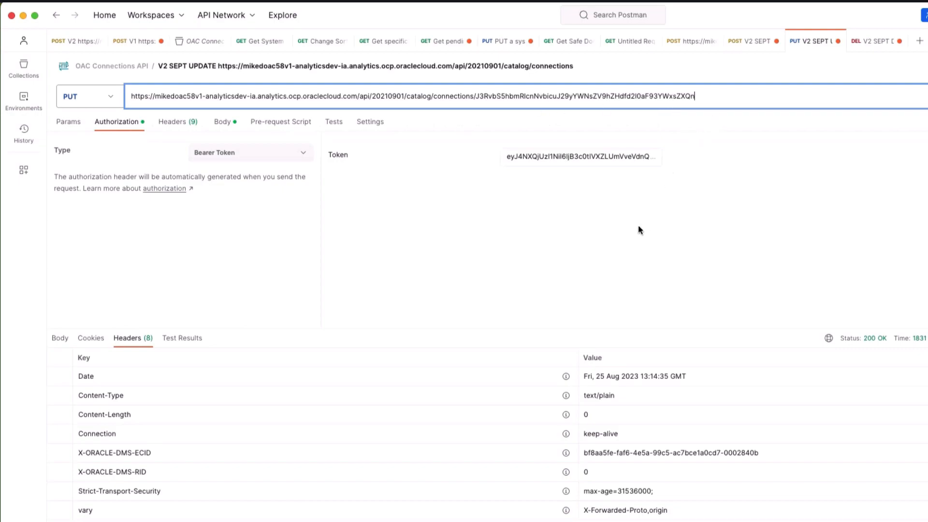
pyautogui.moveTo(286, 140)
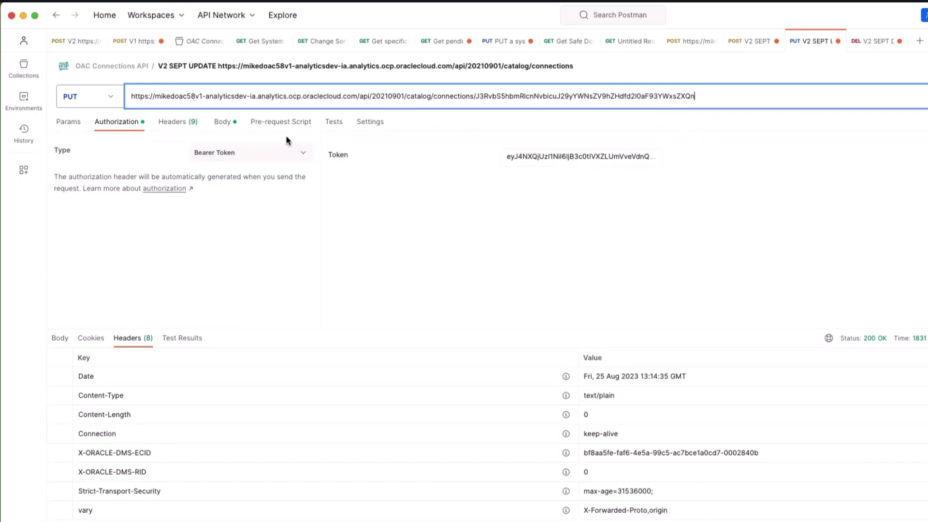
# Review the connectionParams JSON with description 'Updated Using API' in the PUT body
pyautogui.click(222, 121)
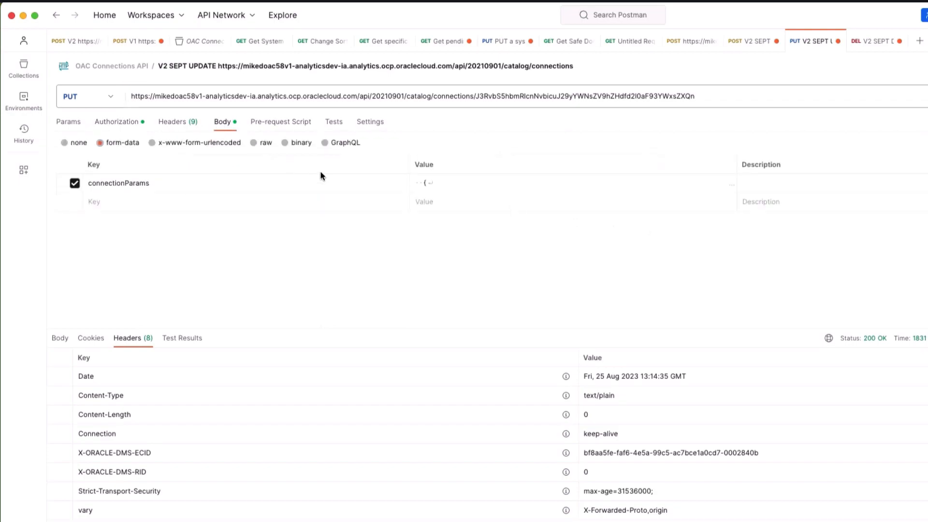
pyautogui.click(424, 182)
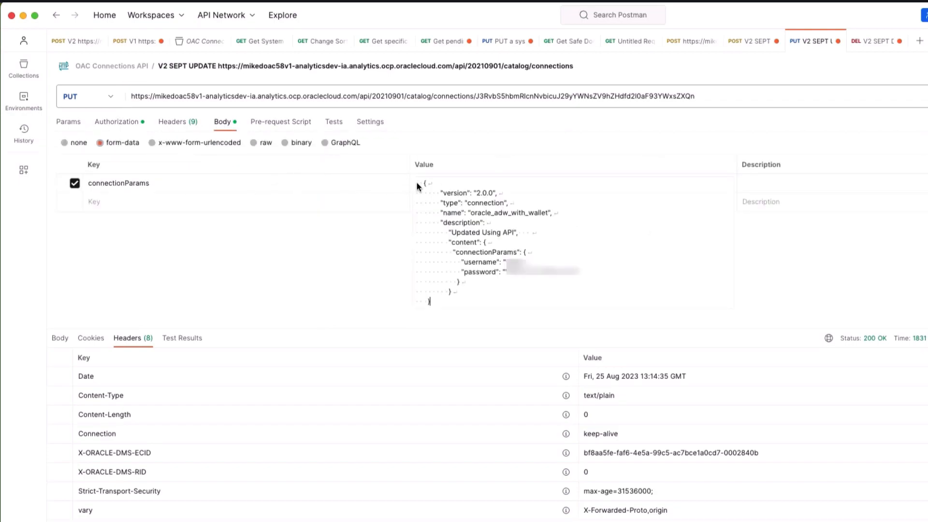
pyautogui.moveTo(467, 289)
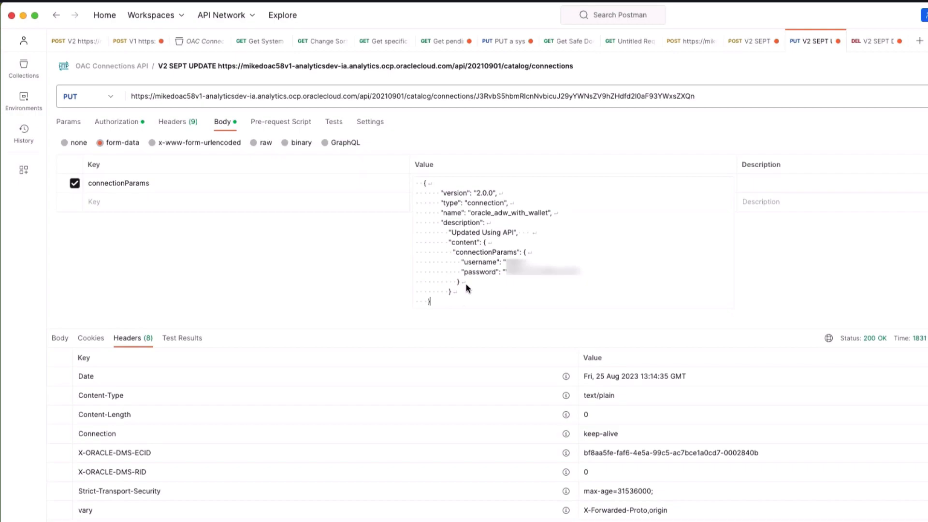
pyautogui.moveTo(444, 227)
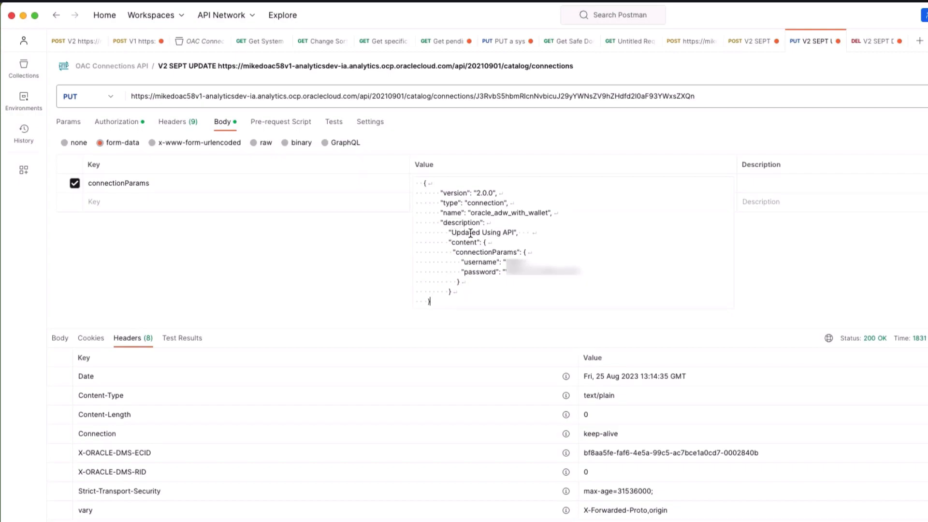
pyautogui.moveTo(412, 245)
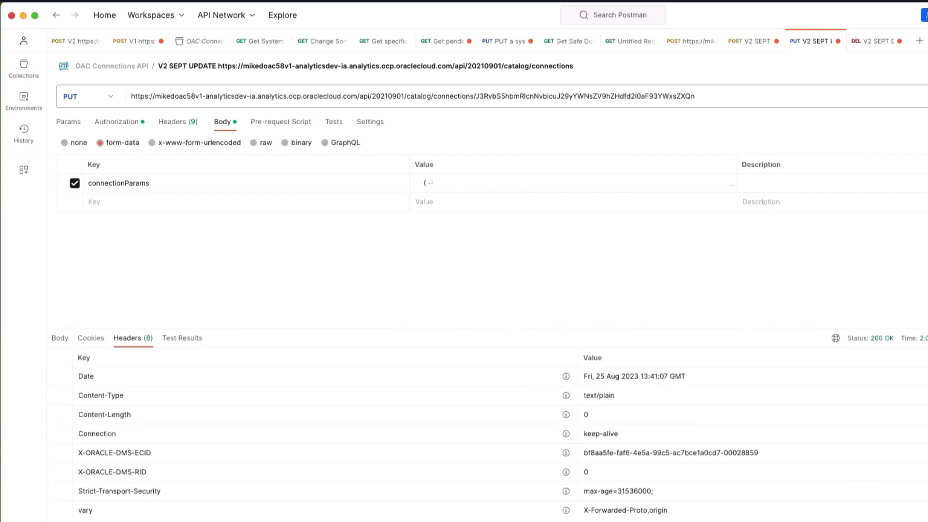
pyautogui.moveTo(870, 341)
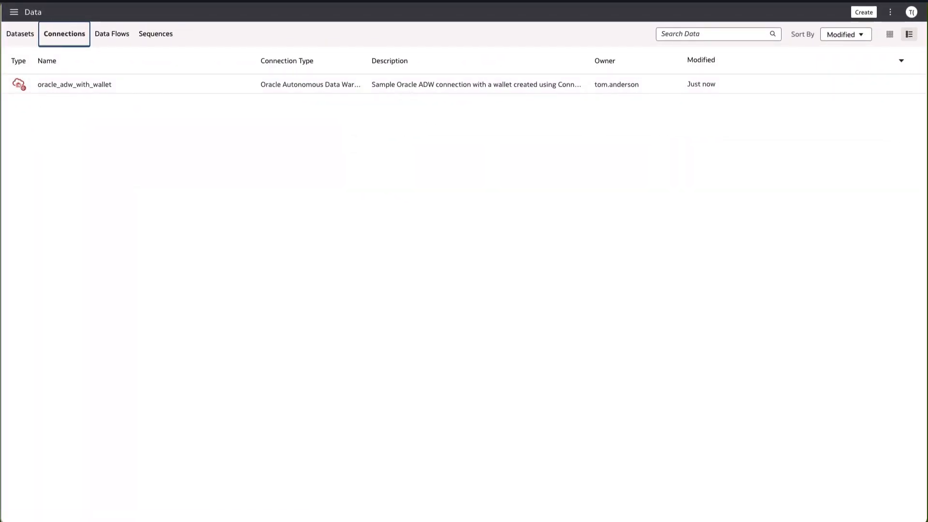
# Switch to Datasets and back to Connections to see 'Updated Using API'
pyautogui.click(20, 34)
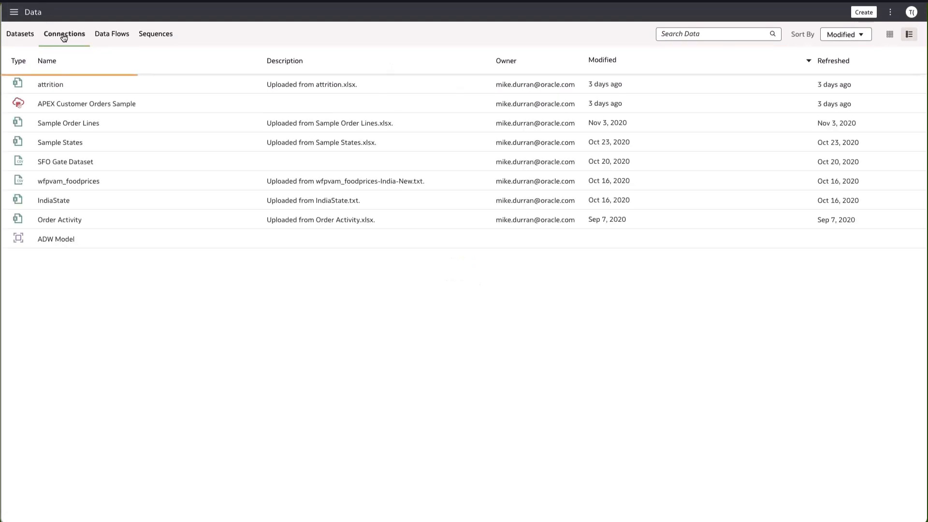
pyautogui.click(64, 34)
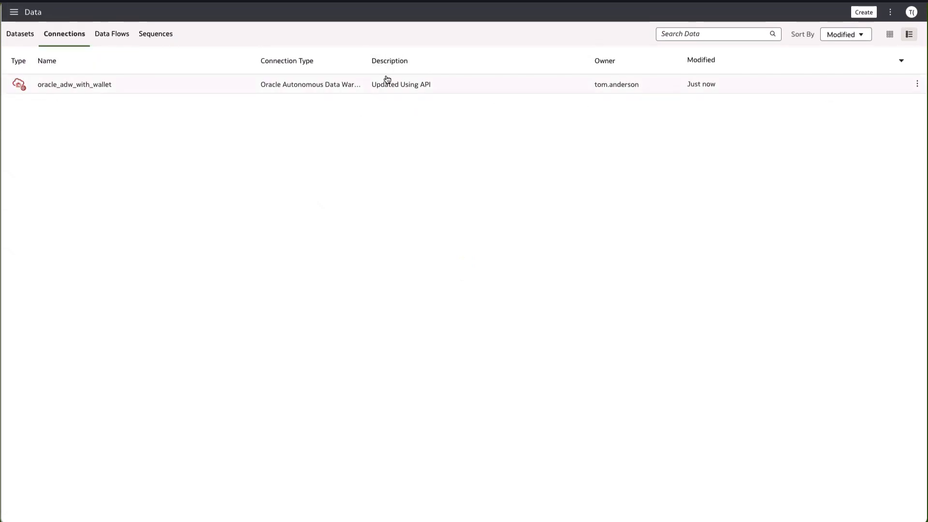
pyautogui.moveTo(312, 106)
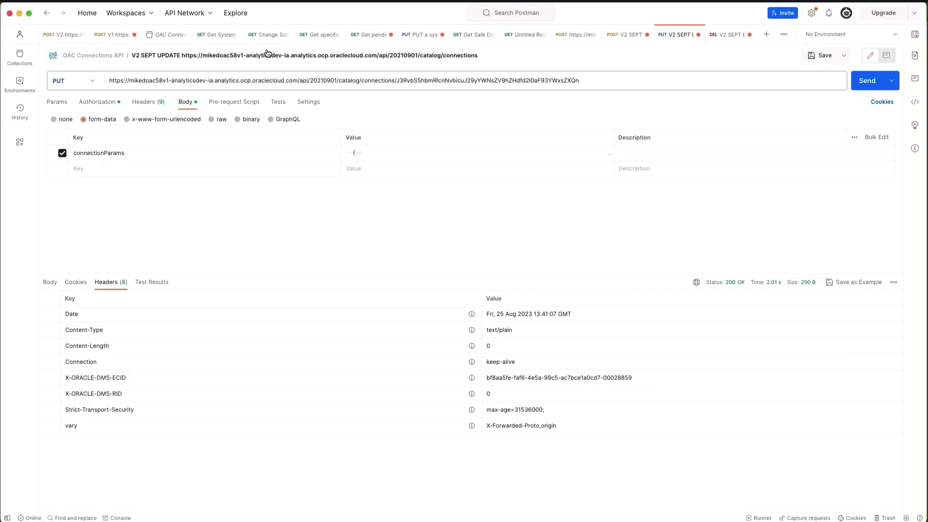
pyautogui.moveTo(724, 39)
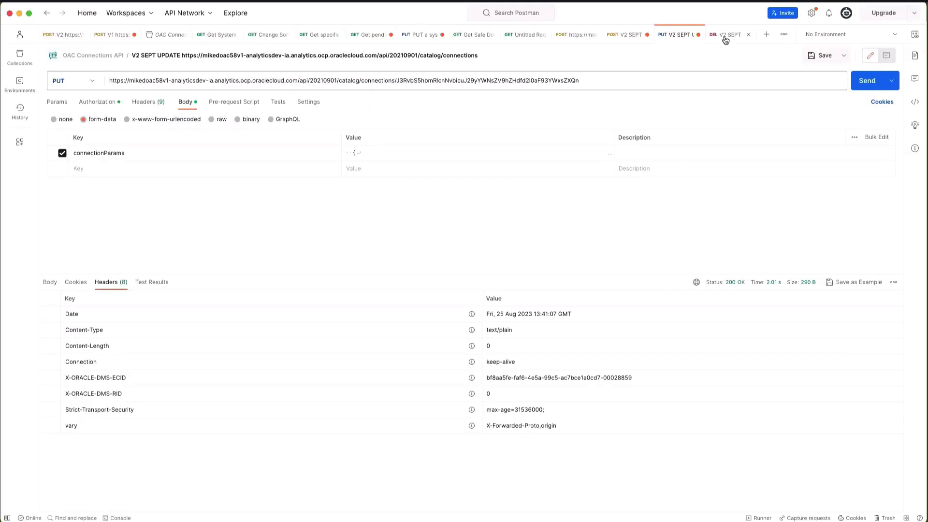
# Open V2 SEPT DELETE, confirm its URL and empty body, and send it
pyautogui.click(726, 34)
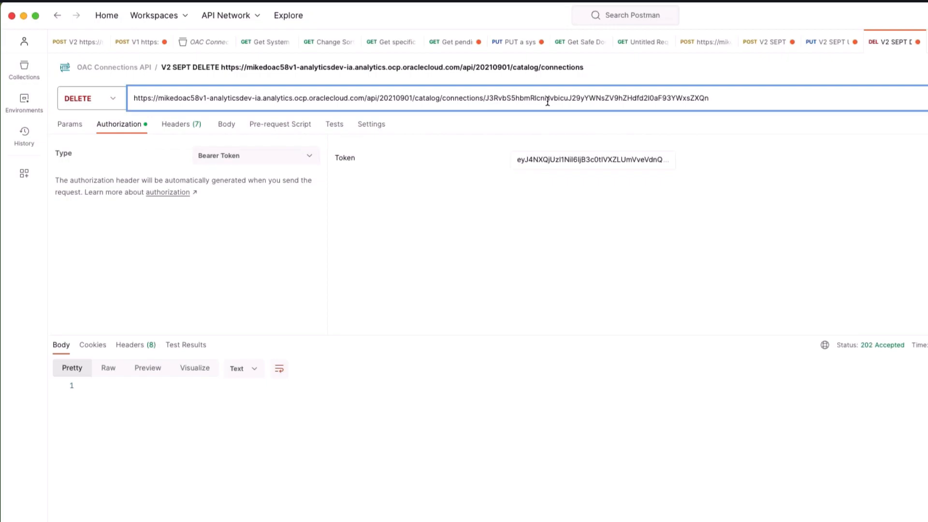
pyautogui.moveTo(427, 132)
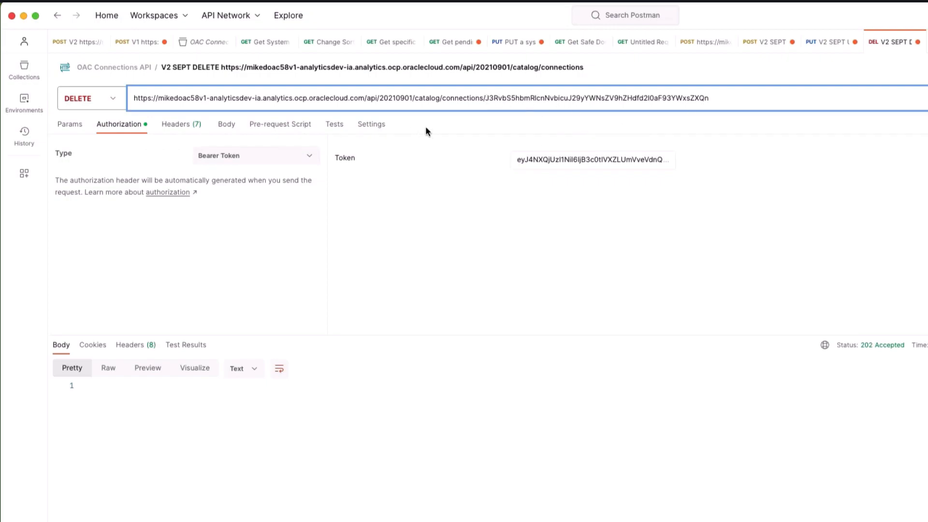
pyautogui.moveTo(285, 146)
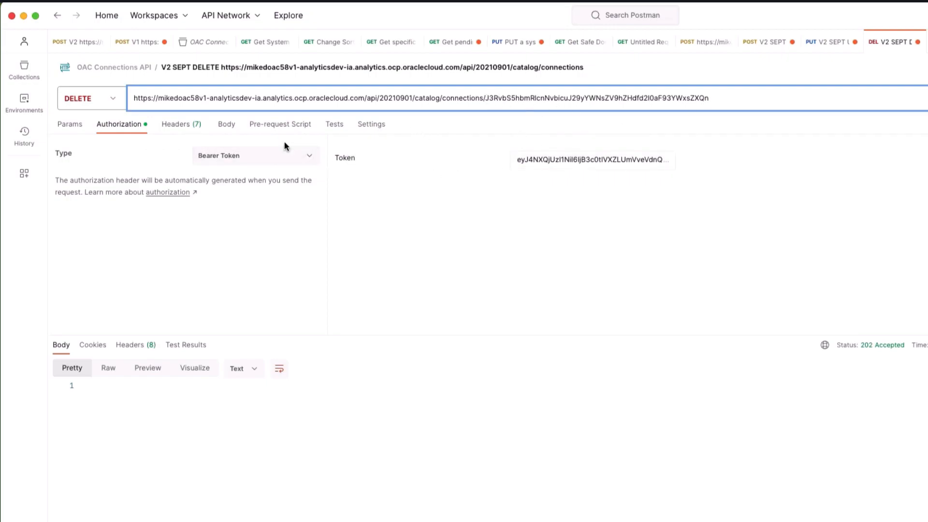
pyautogui.click(226, 123)
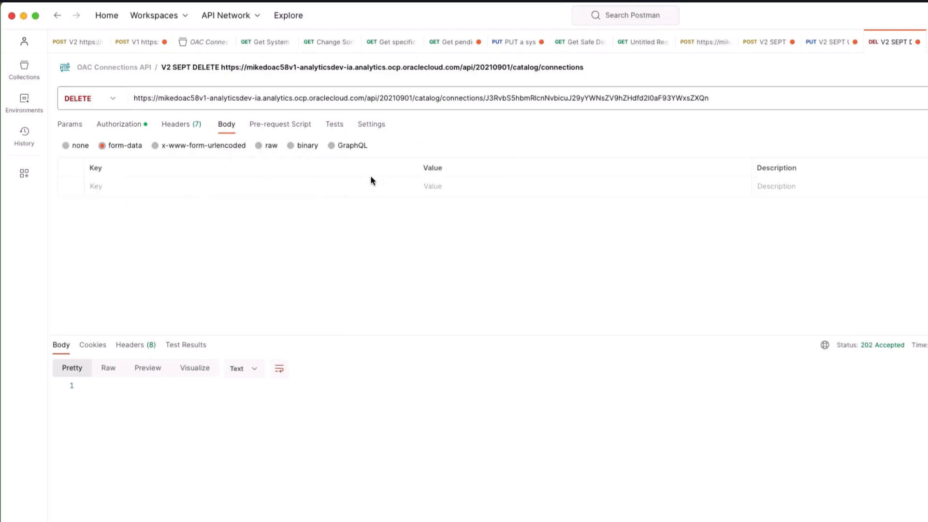
pyautogui.moveTo(603, 183)
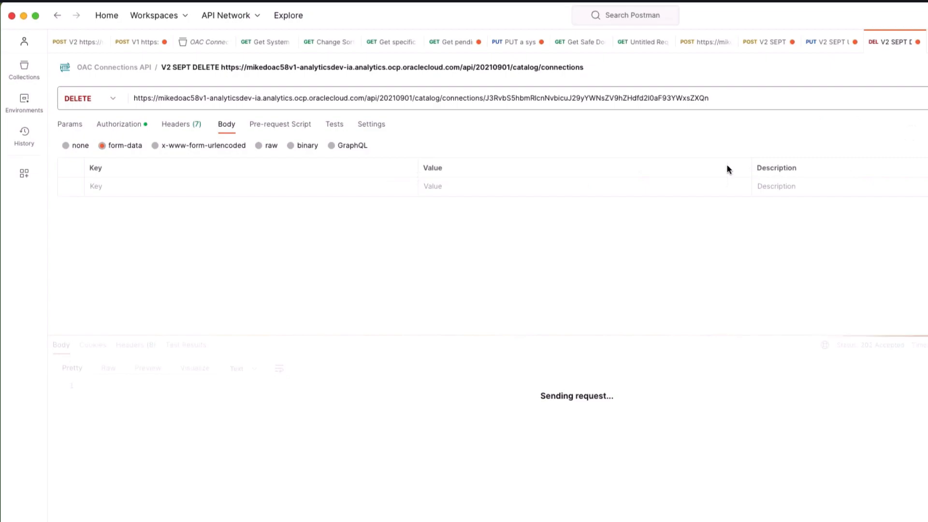
pyautogui.moveTo(710, 142)
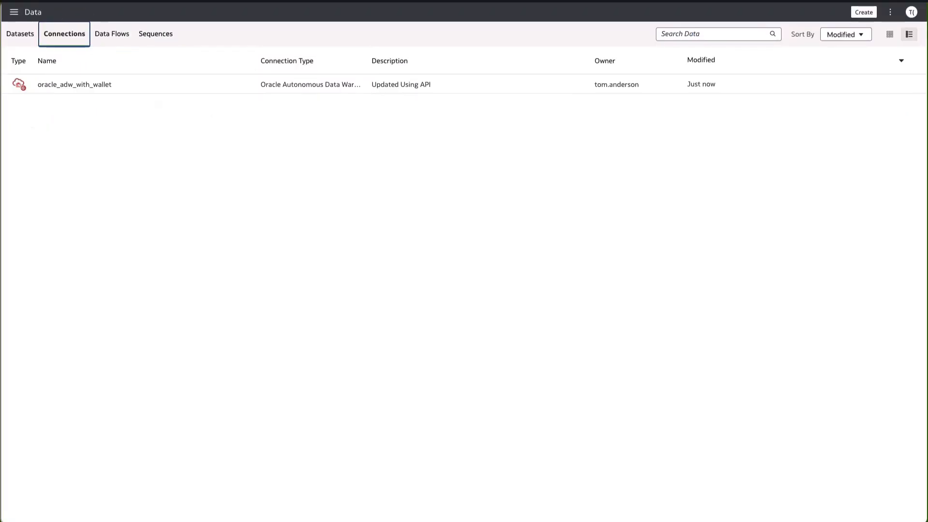
# Switch to the Datasets list to reload Oracle Analytics Cloud's data lists
pyautogui.click(21, 34)
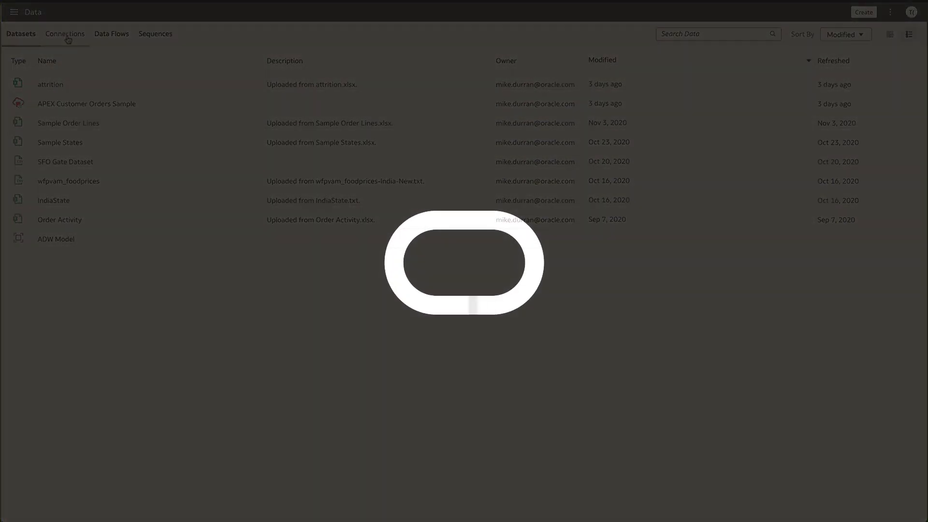